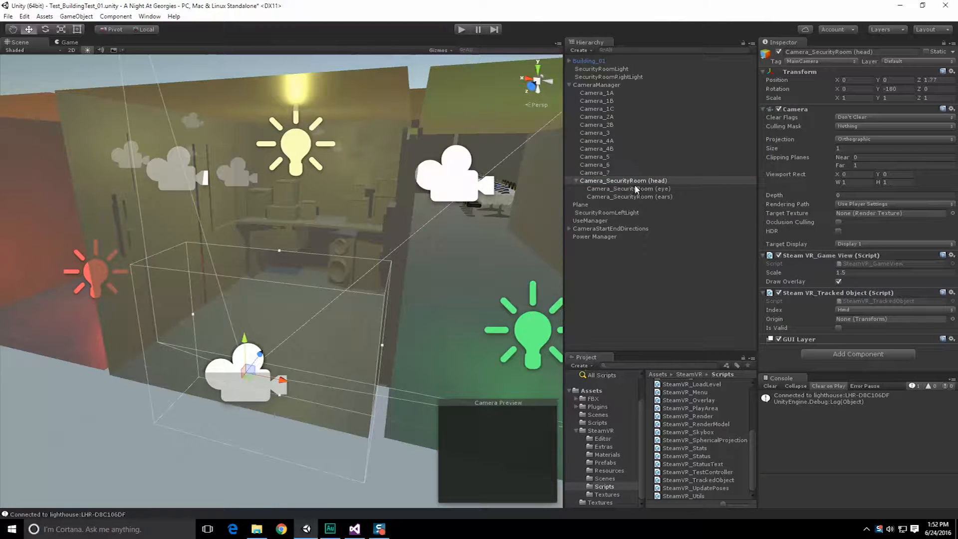
{"action": "mouse_move", "coordinate": [540, 158]}
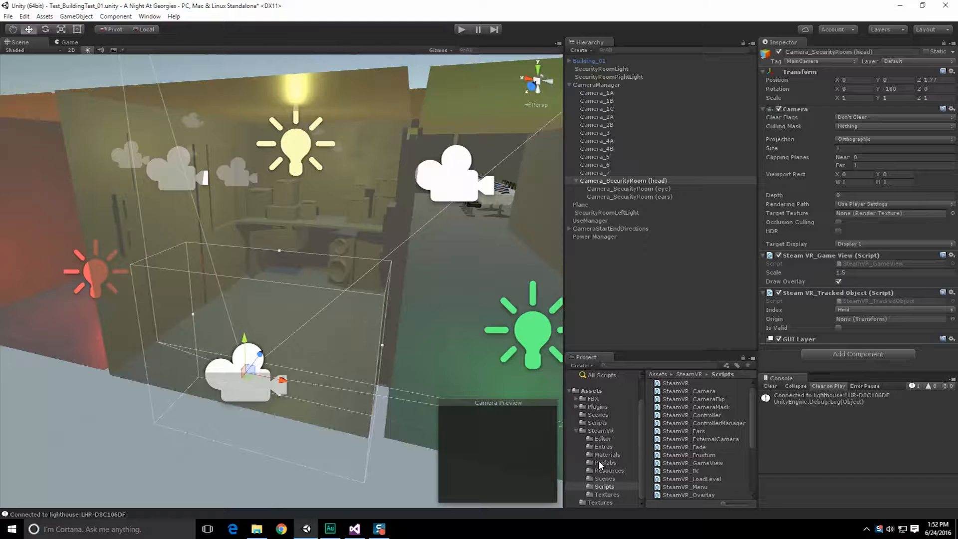
Step: Drag the SteamVR [CameraRig] prefab from SteamVR > Prefabs into the scene
{"action": "left_click", "coordinate": [606, 463]}
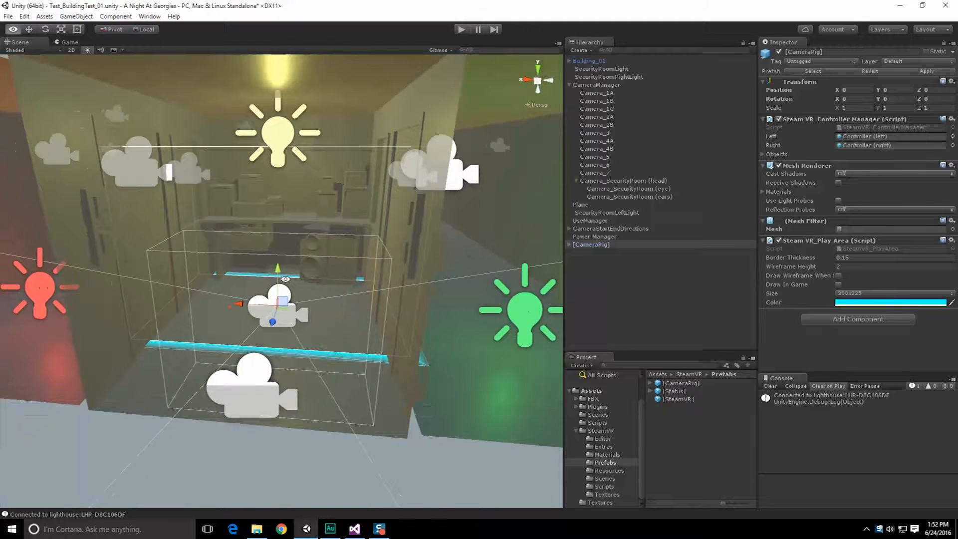
Step: Expand [CameraRig] and inspect Controller (left), its Model, Camera (head), and the security room camera
{"action": "left_click", "coordinate": [569, 245]}
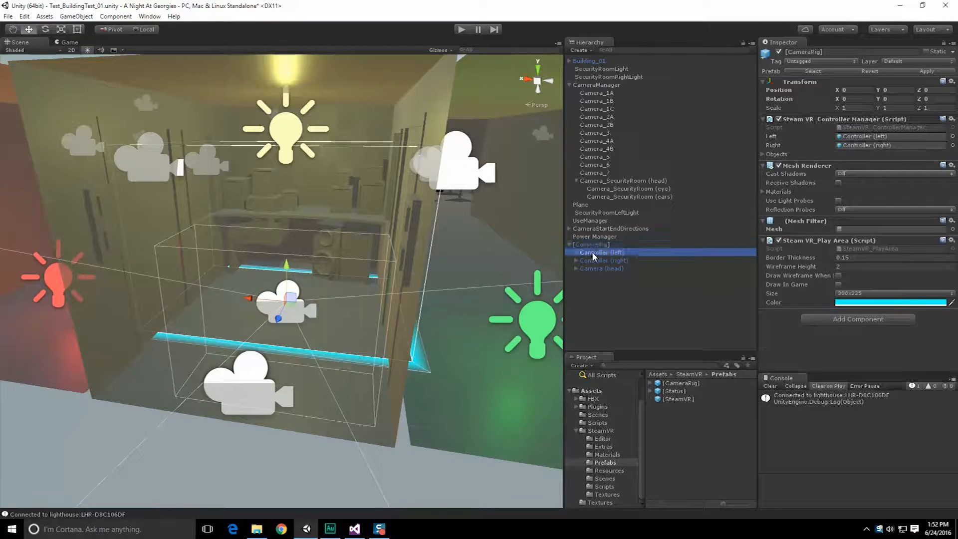
{"action": "left_click", "coordinate": [602, 252]}
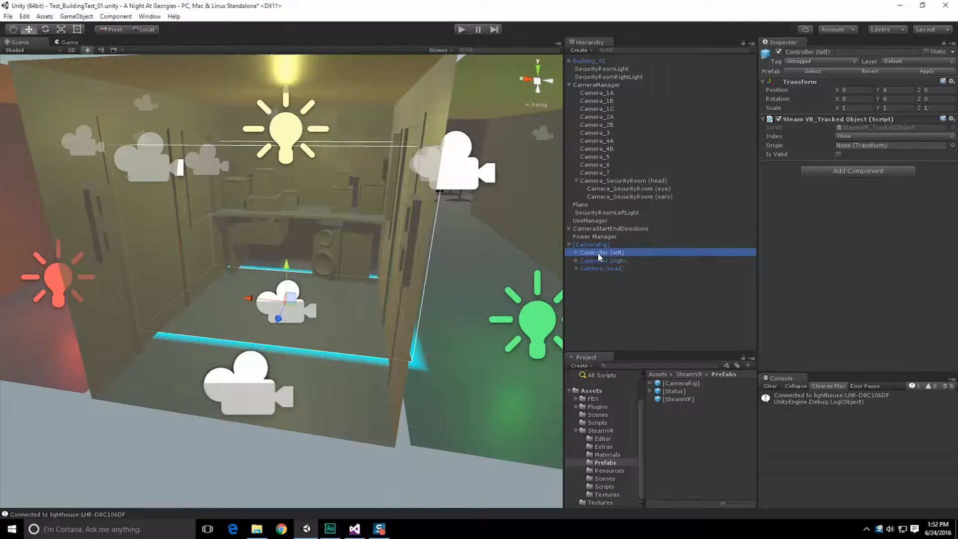
{"action": "left_click", "coordinate": [573, 253]}
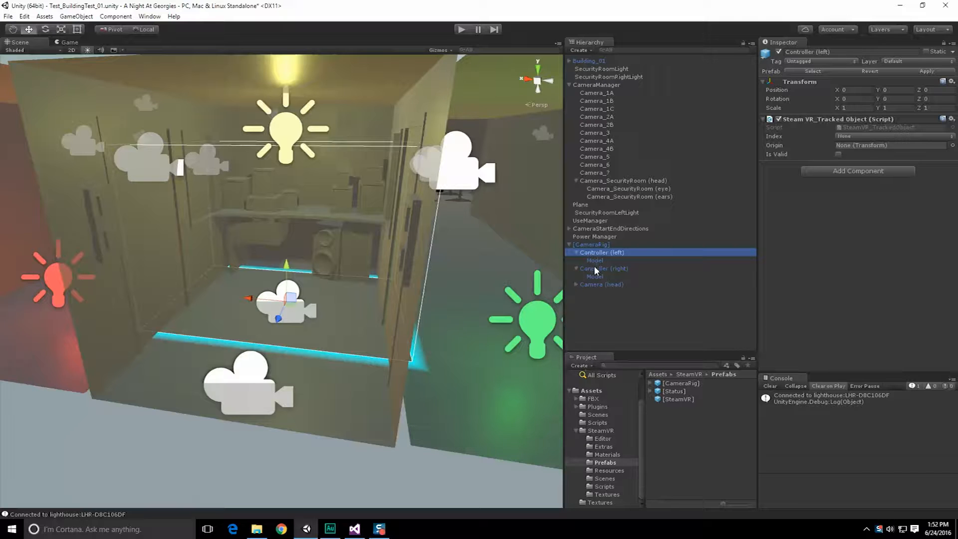
{"action": "left_click", "coordinate": [594, 260]}
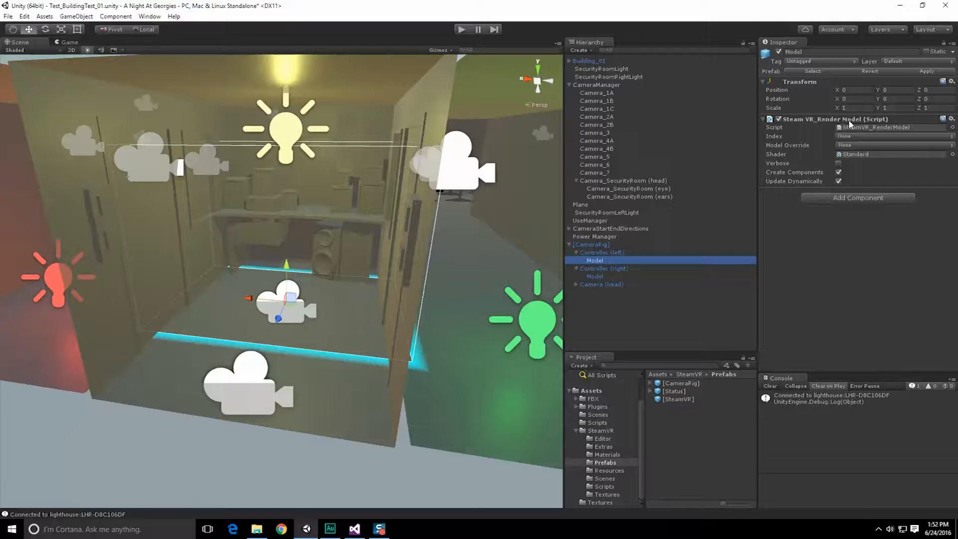
{"action": "left_click", "coordinate": [591, 244]}
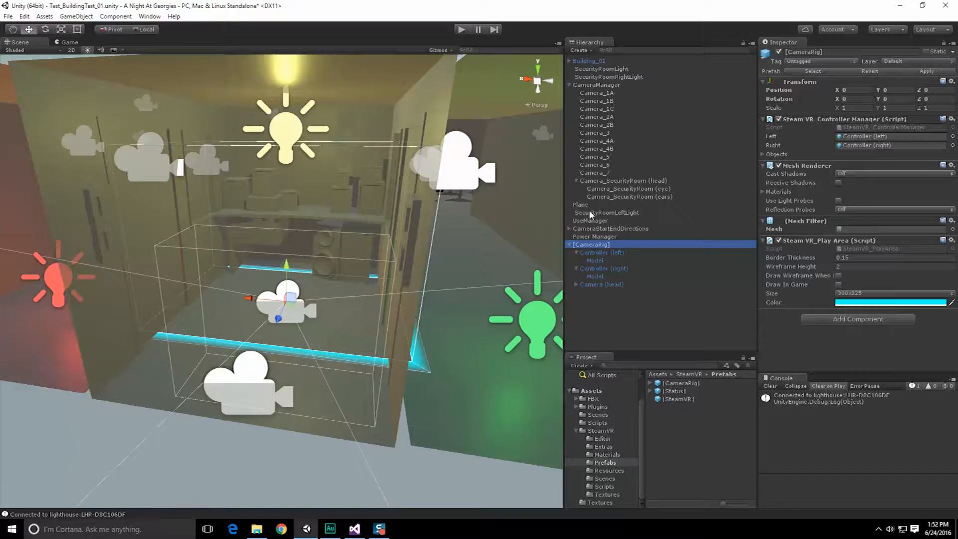
{"action": "left_click", "coordinate": [601, 284]}
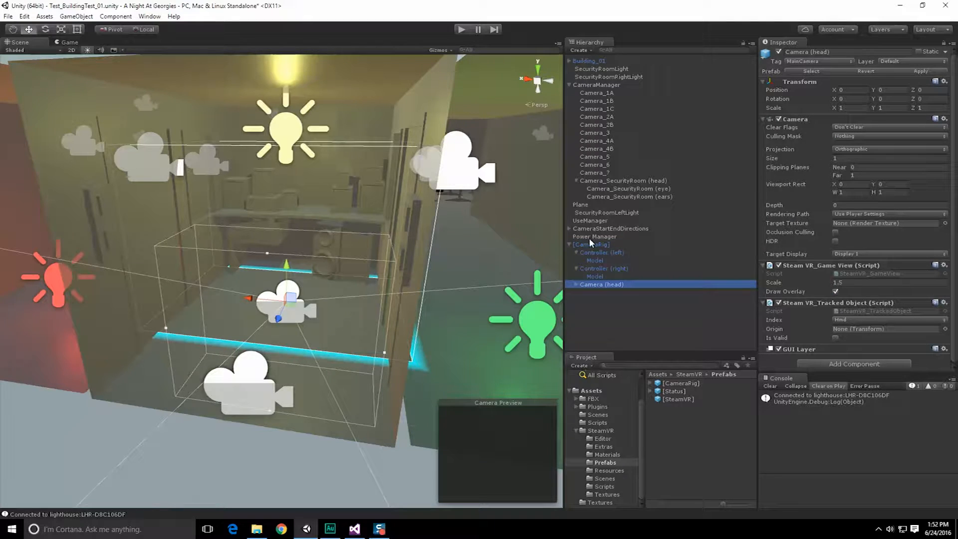
{"action": "left_click", "coordinate": [623, 180]}
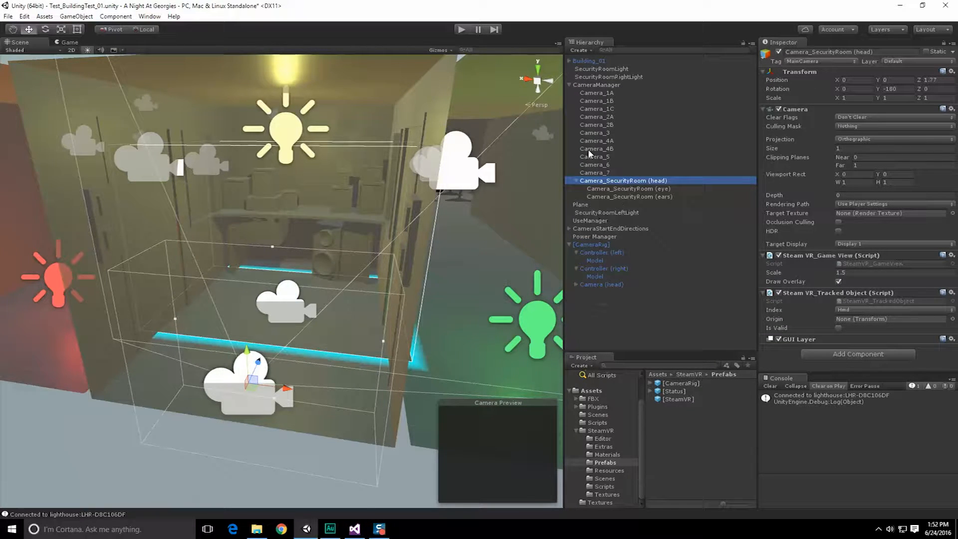
Step: Create an empty GameObject named CameraSystem with its Transform at the origin
{"action": "left_click", "coordinate": [78, 16]}
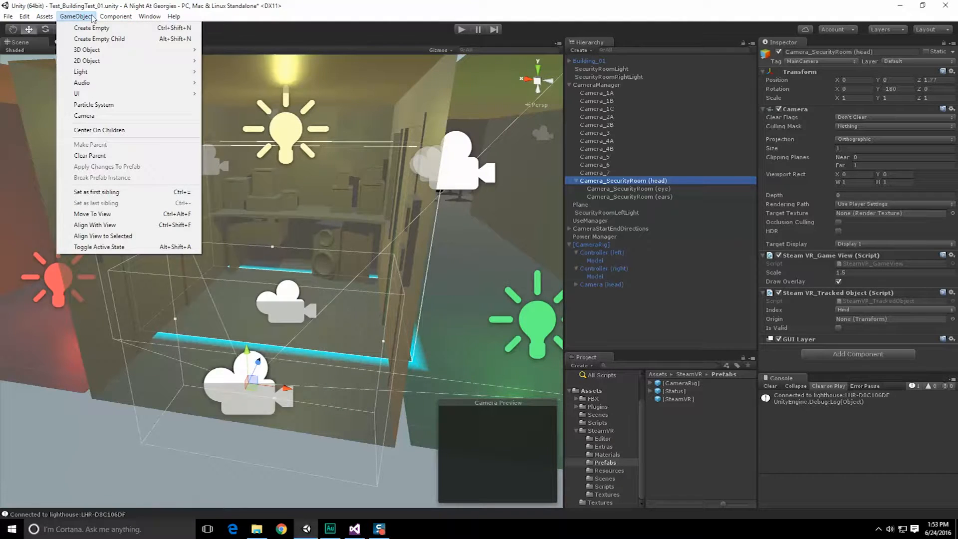
{"action": "left_click", "coordinate": [90, 30]}
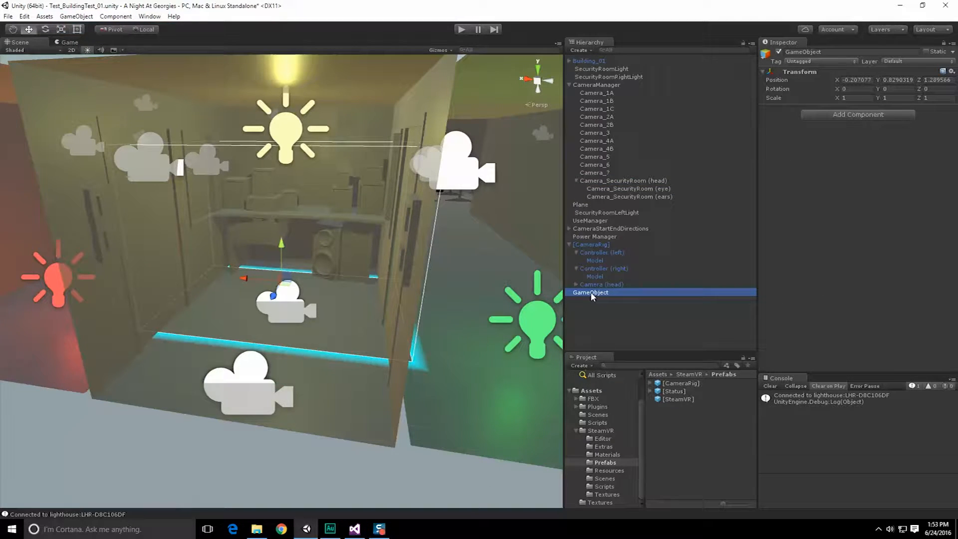
{"action": "double_click", "coordinate": [590, 292]}
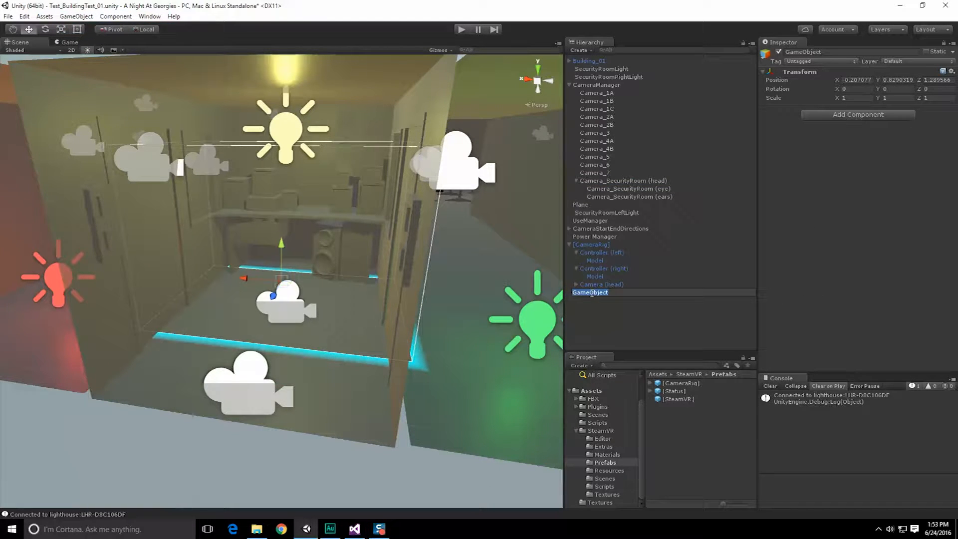
{"action": "type", "text": "CameraSystem"}
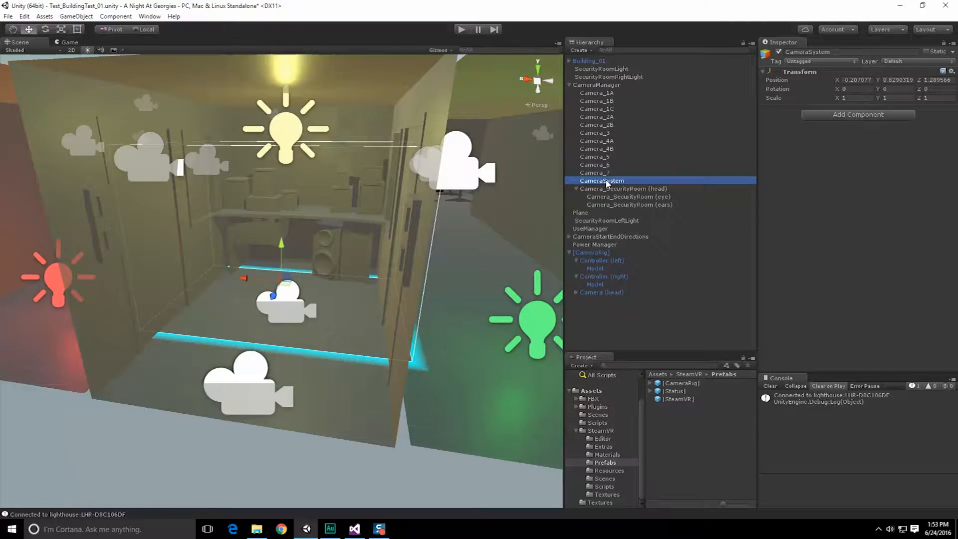
{"action": "left_click", "coordinate": [628, 189]}
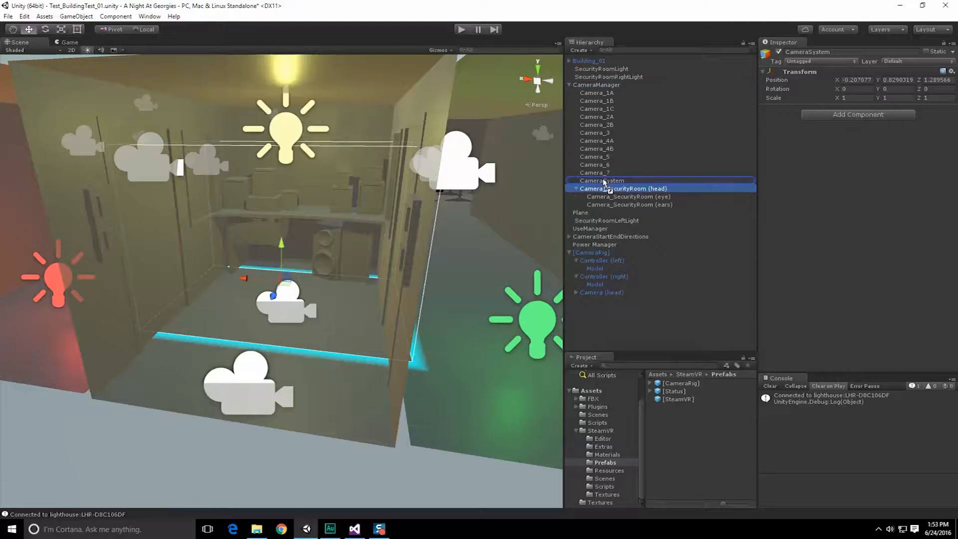
Step: Parent Camera_SecurityRoom (head) under CameraSystem and collapse its eye and ears children
{"action": "left_click", "coordinate": [602, 180]}
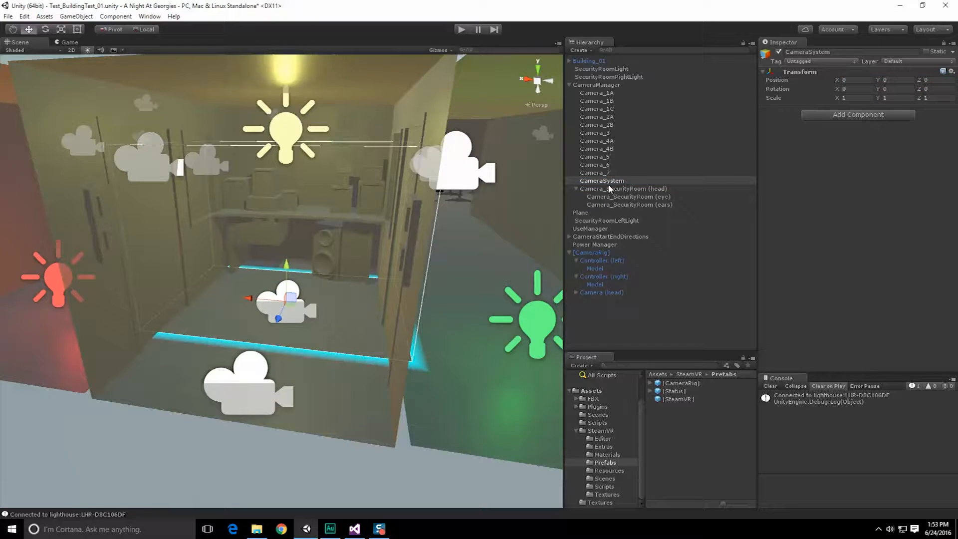
{"action": "left_click", "coordinate": [630, 189]}
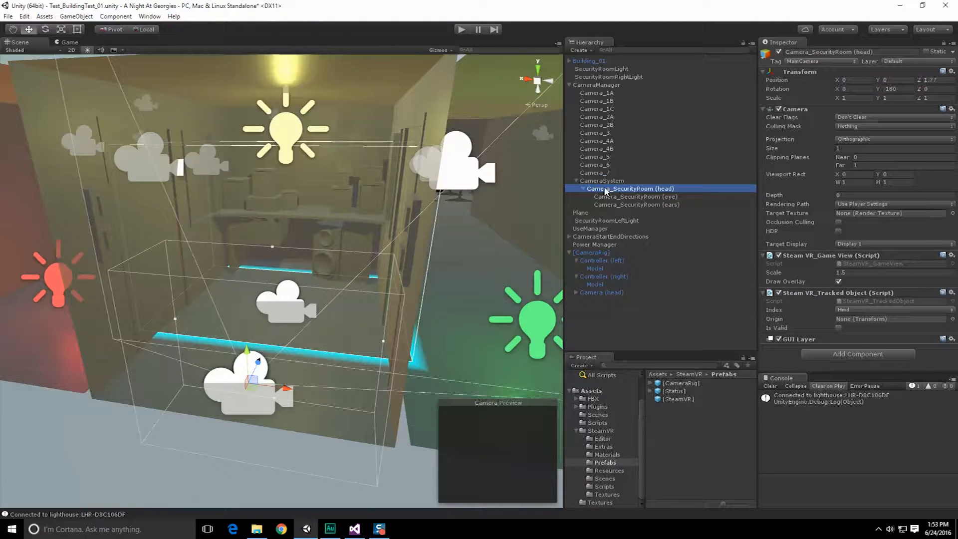
{"action": "left_click", "coordinate": [583, 188]}
{"action": "type", "text": "Controller R"}
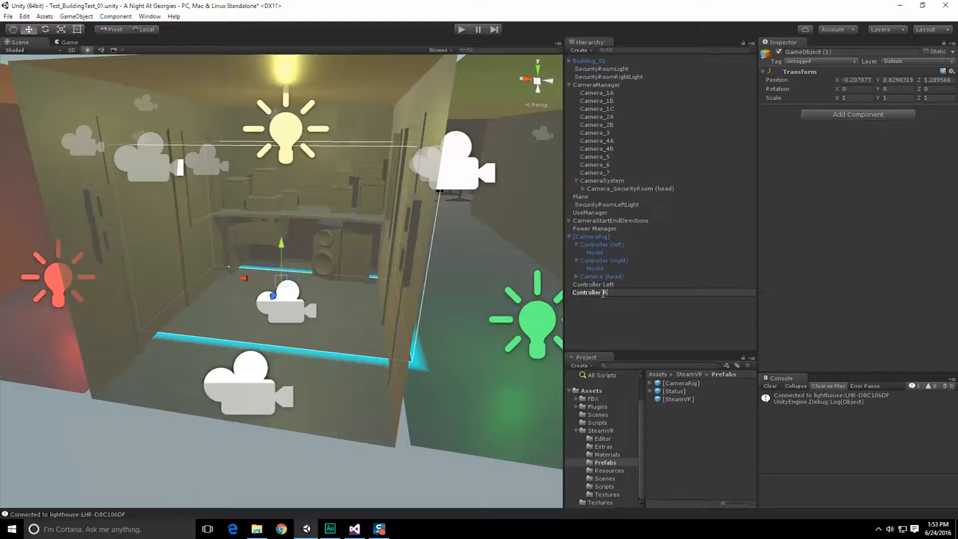
Step: Finish naming Controller Right, compare with the rig's left Model, and add another empty object
{"action": "left_click", "coordinate": [602, 244]}
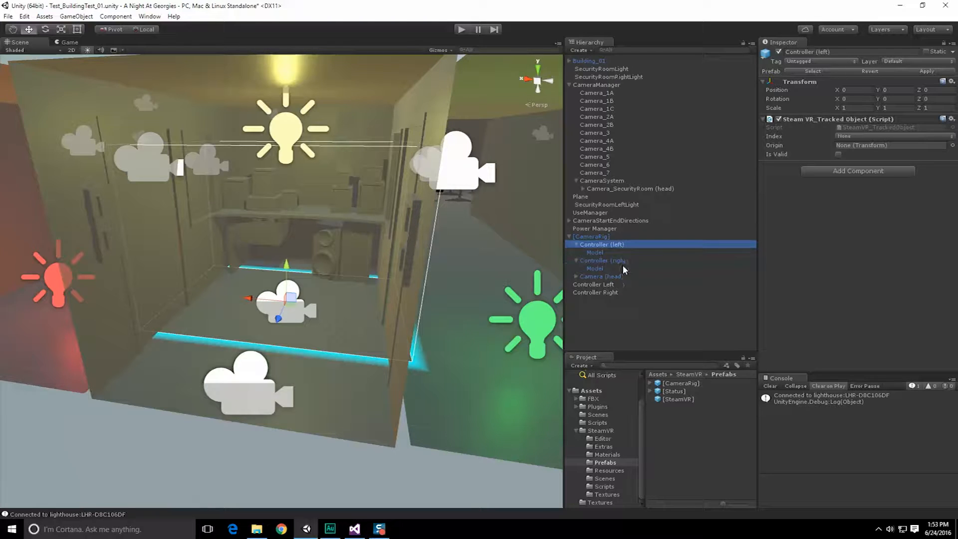
{"action": "left_click", "coordinate": [595, 252]}
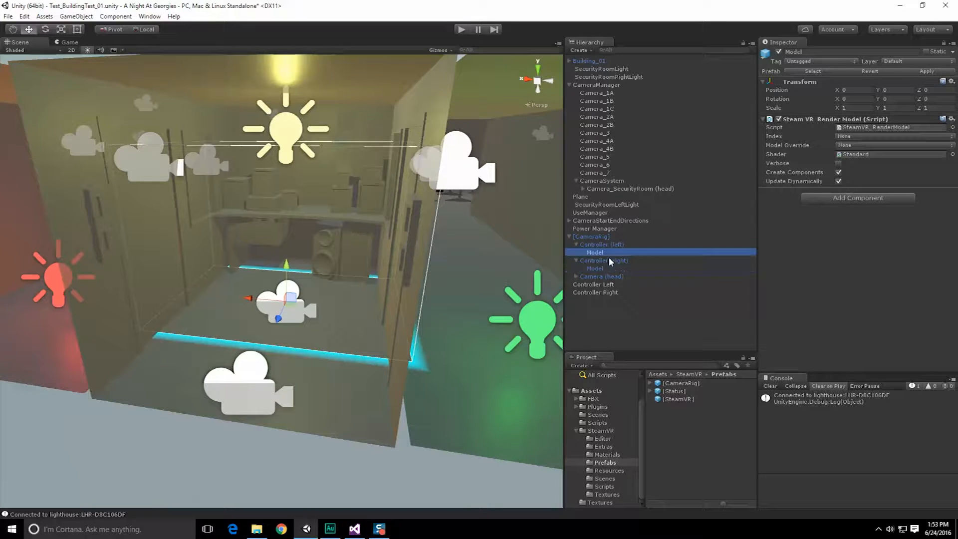
{"action": "left_click", "coordinate": [594, 284]}
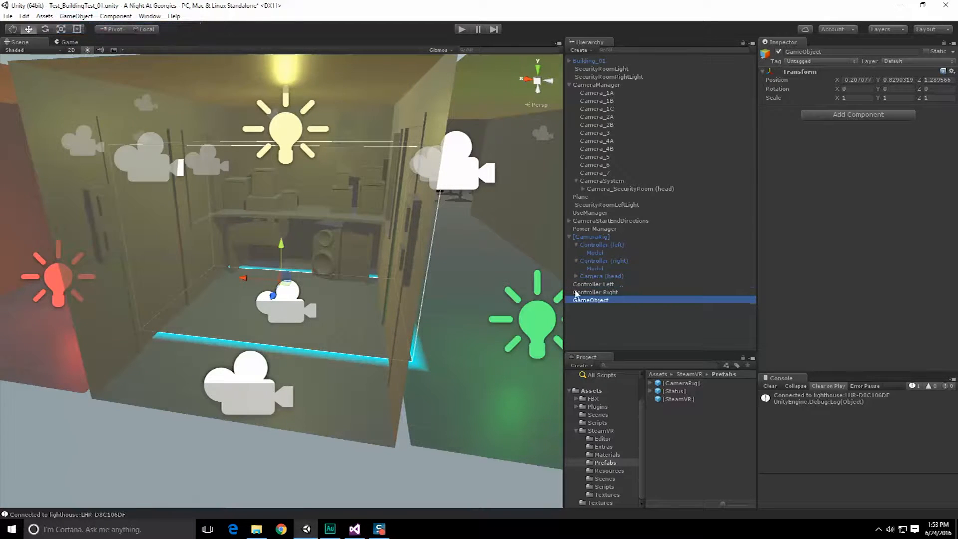
Step: Add an empty child named Model under both Controller Left and Controller Right
{"action": "left_click", "coordinate": [80, 16]}
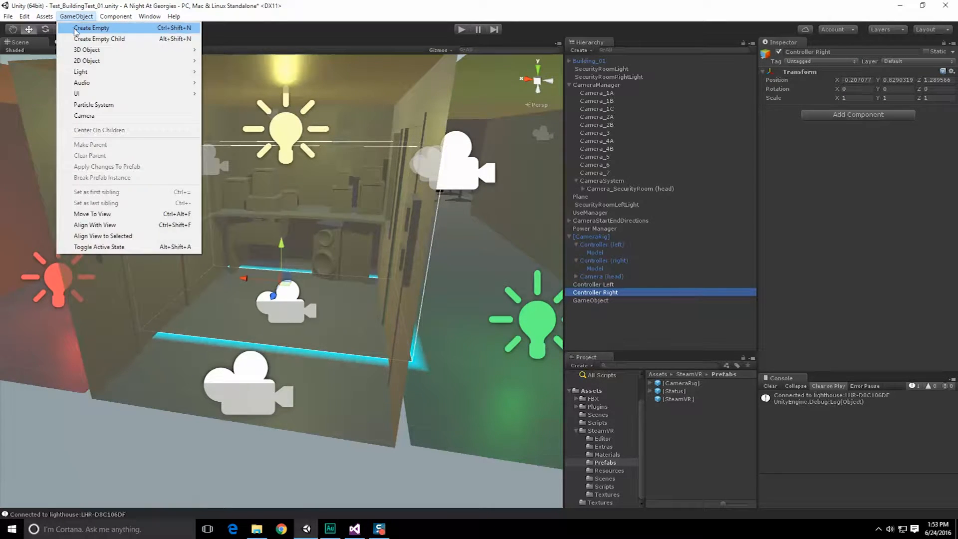
{"action": "left_click", "coordinate": [94, 28]}
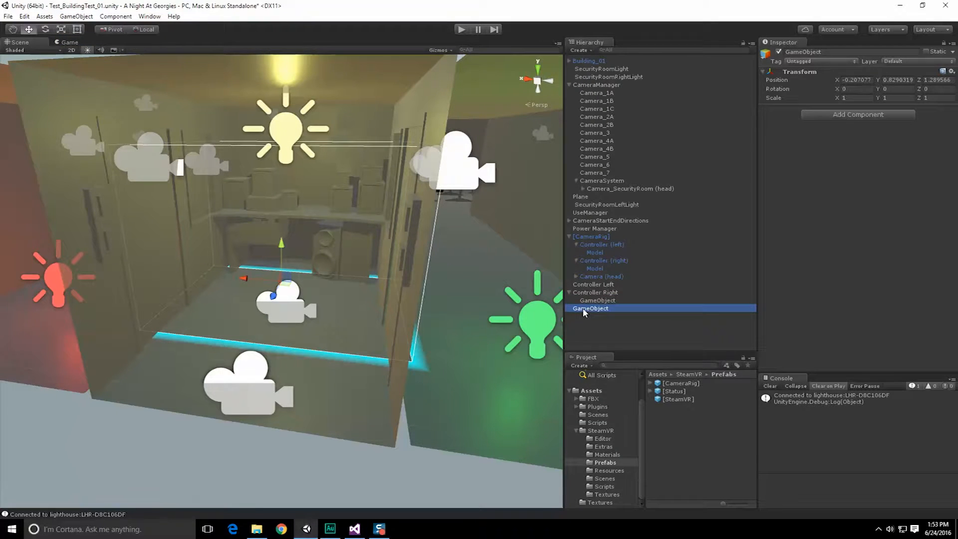
{"action": "left_click", "coordinate": [79, 16]}
{"action": "type", "text": "Mod"}
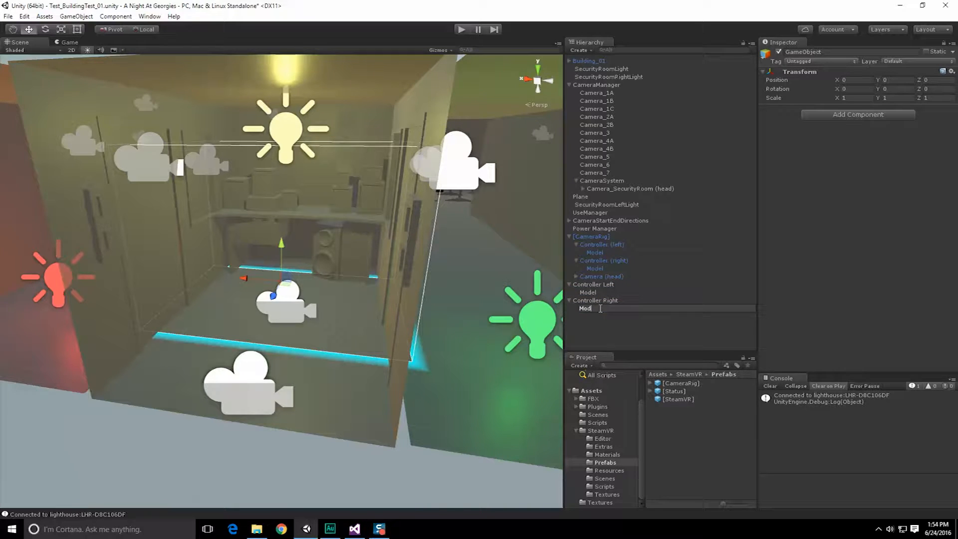
{"action": "left_click", "coordinate": [593, 284]}
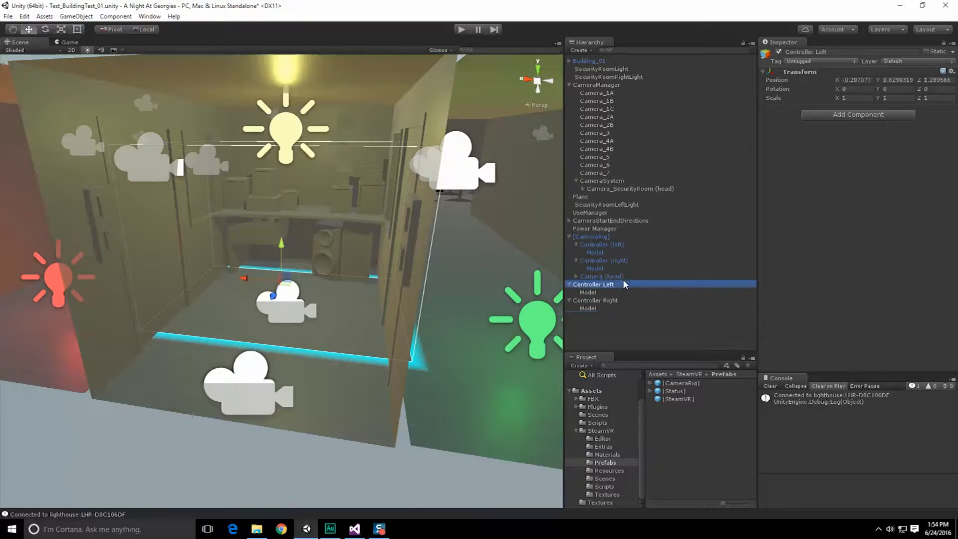
{"action": "left_click", "coordinate": [593, 268]}
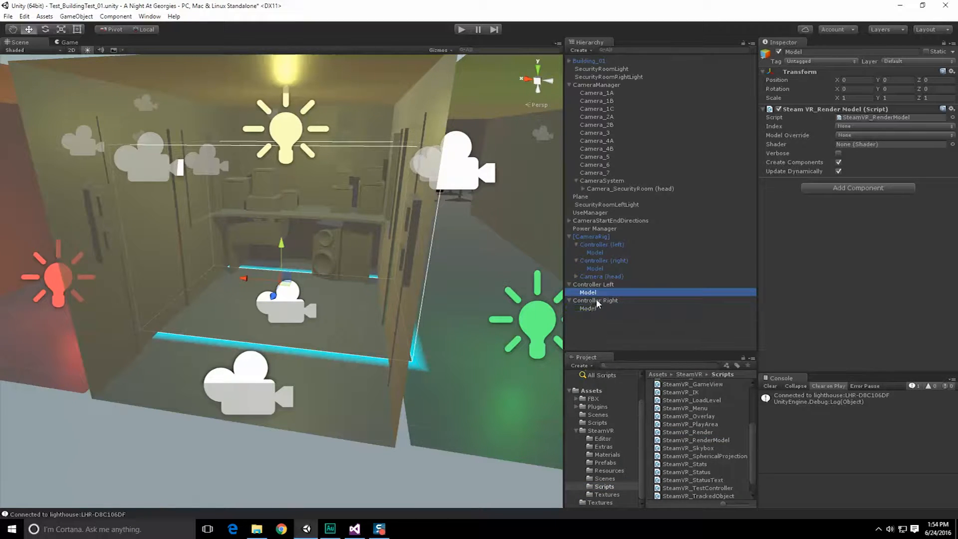
Step: Parent Controller Left and Controller Right under CameraSystem and reset Controller Left's transform
{"action": "left_click", "coordinate": [604, 260]}
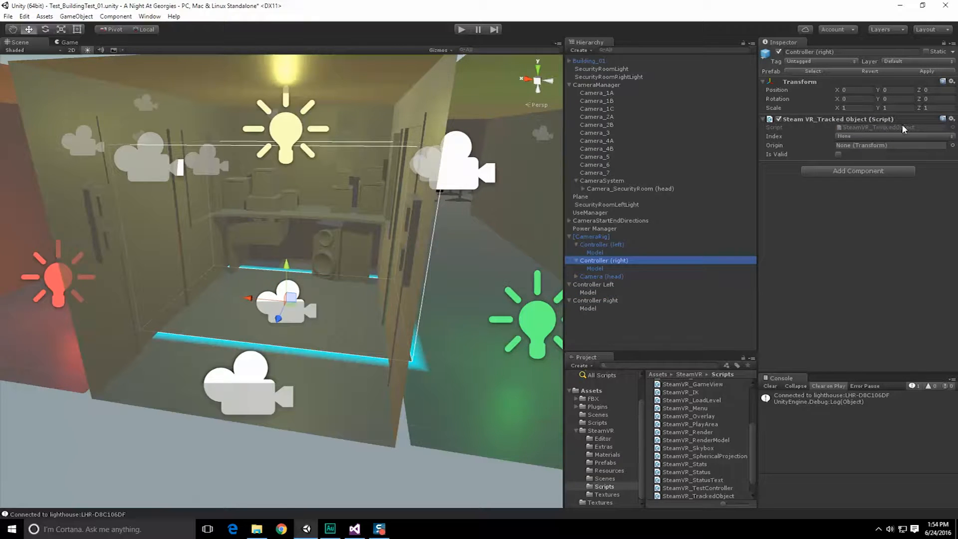
{"action": "left_click", "coordinate": [593, 284]}
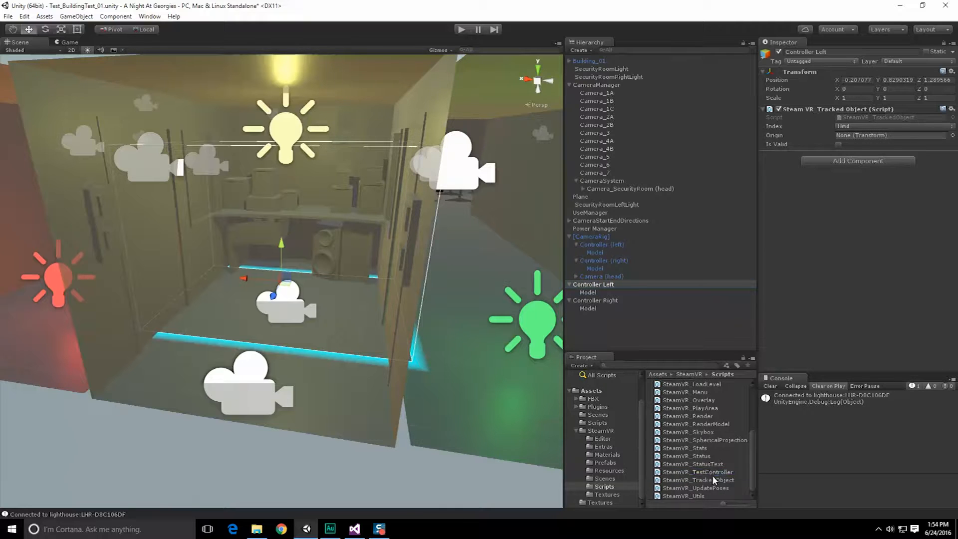
{"action": "left_click", "coordinate": [593, 284]}
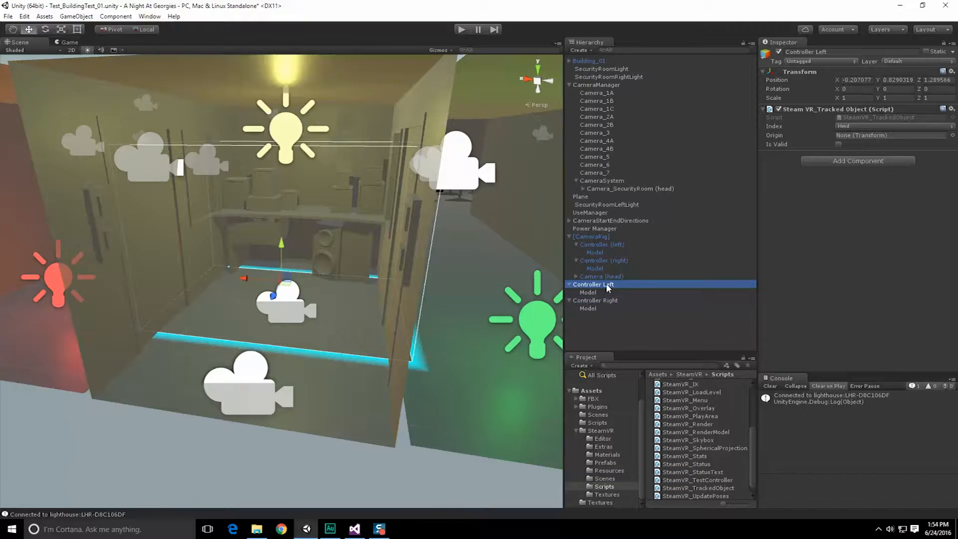
{"action": "left_click", "coordinate": [595, 301]}
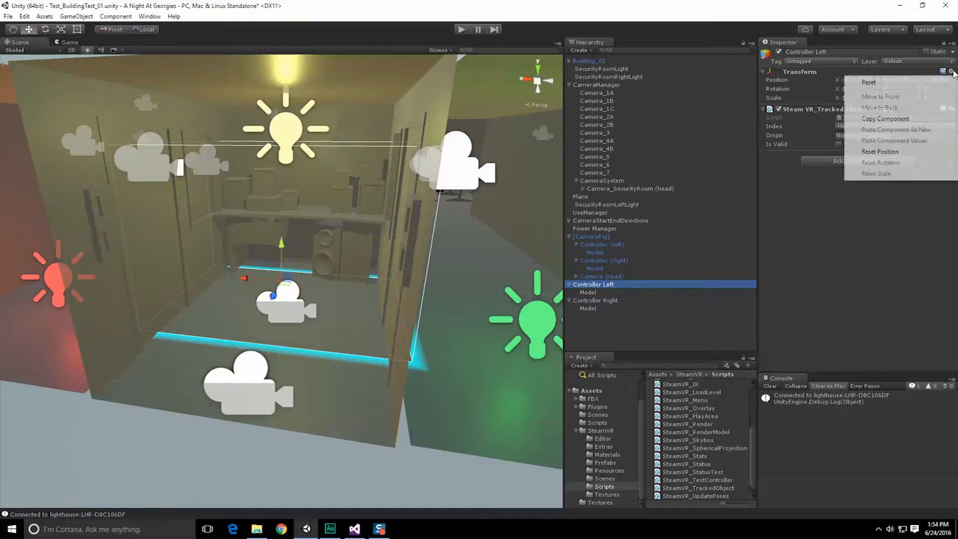
{"action": "left_click", "coordinate": [588, 292]}
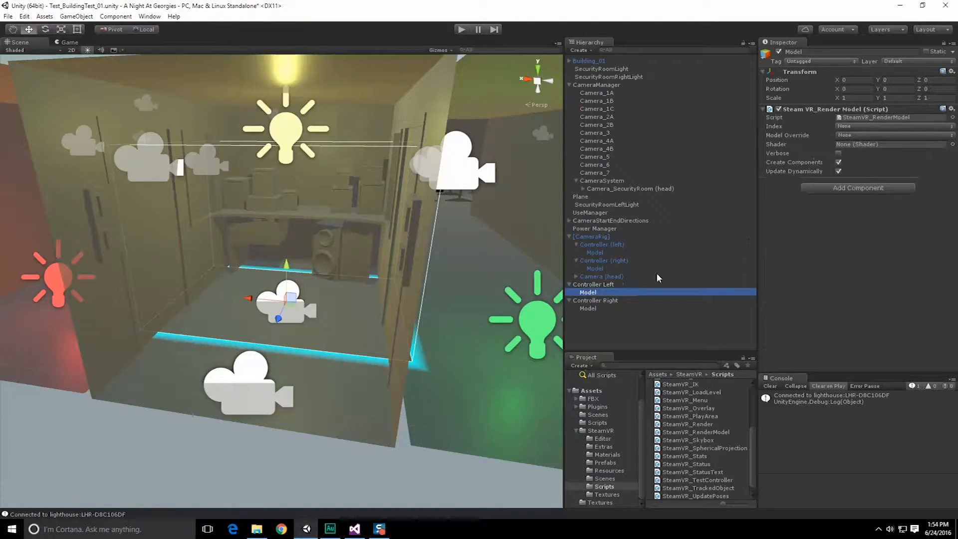
{"action": "left_click", "coordinate": [593, 284]}
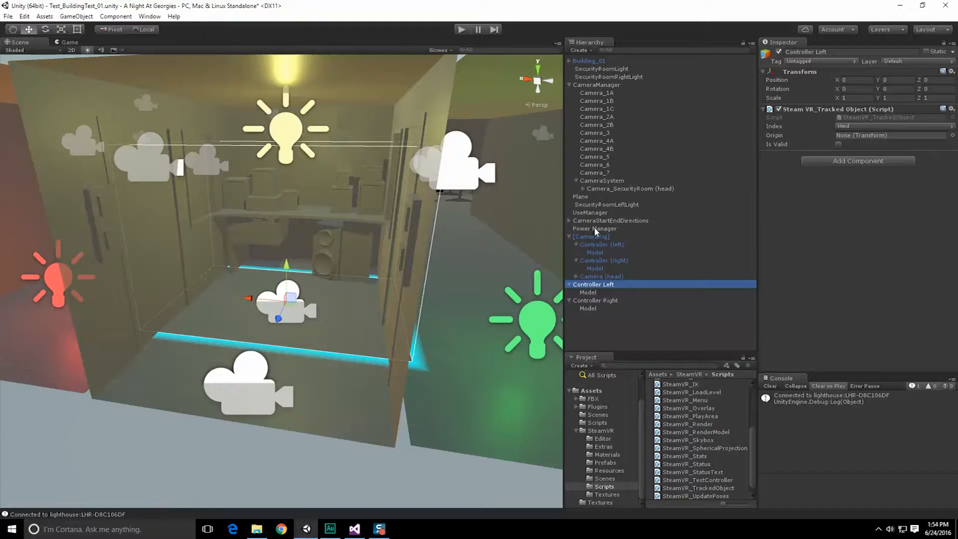
{"action": "left_click", "coordinate": [595, 228]}
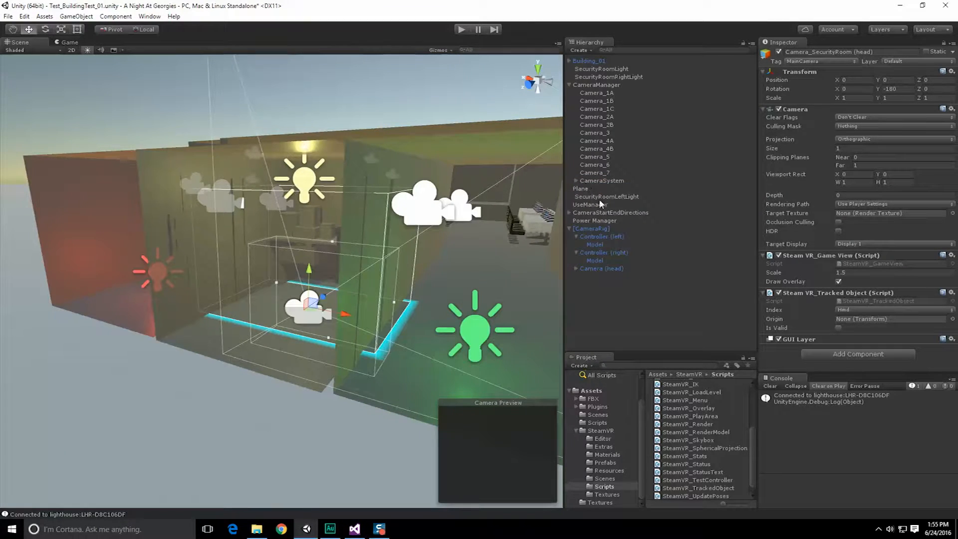
{"action": "left_click", "coordinate": [591, 229]}
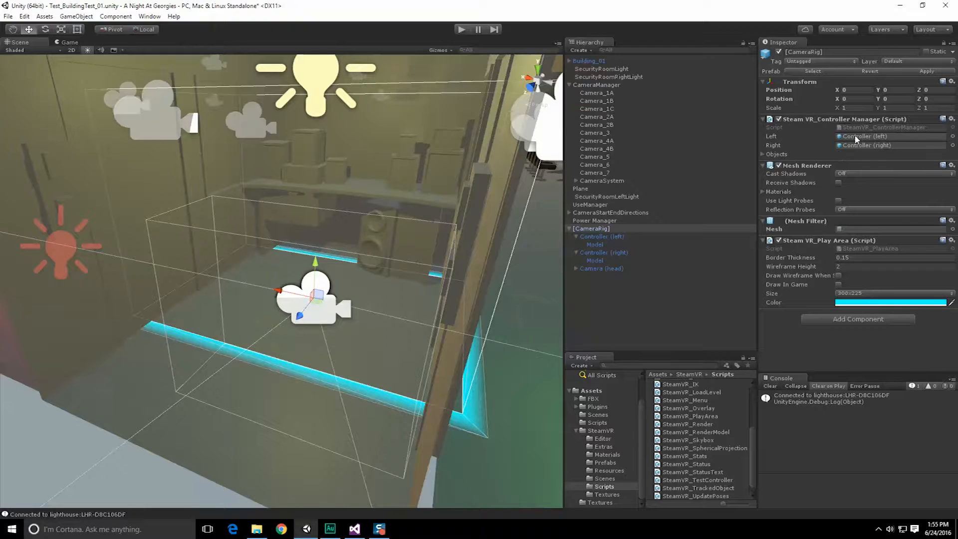
{"action": "mouse_move", "coordinate": [797, 125]}
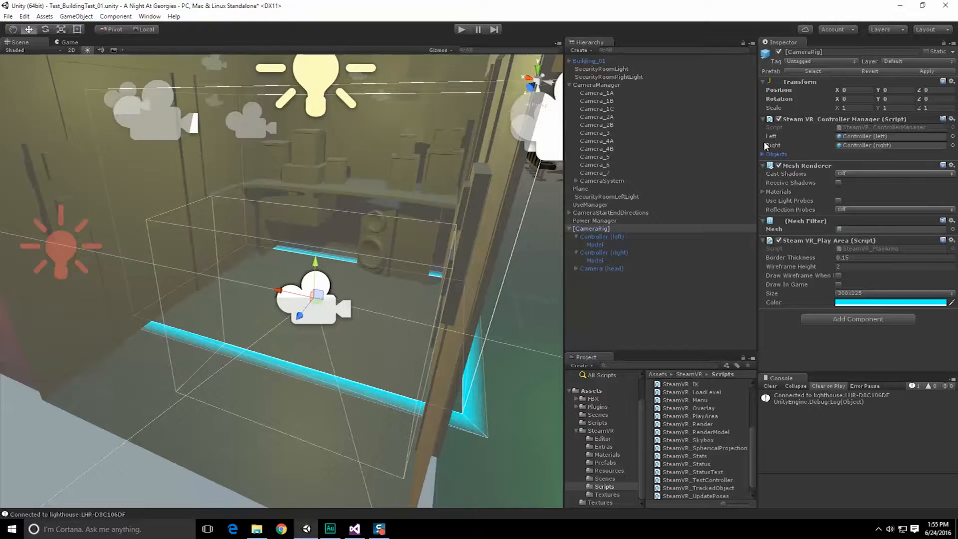
{"action": "left_click", "coordinate": [602, 180]}
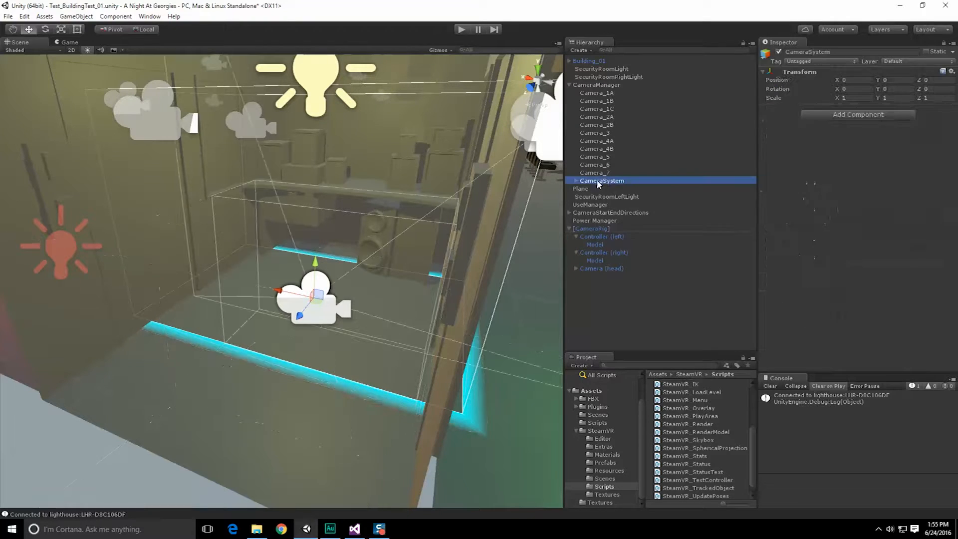
{"action": "left_click", "coordinate": [575, 180]}
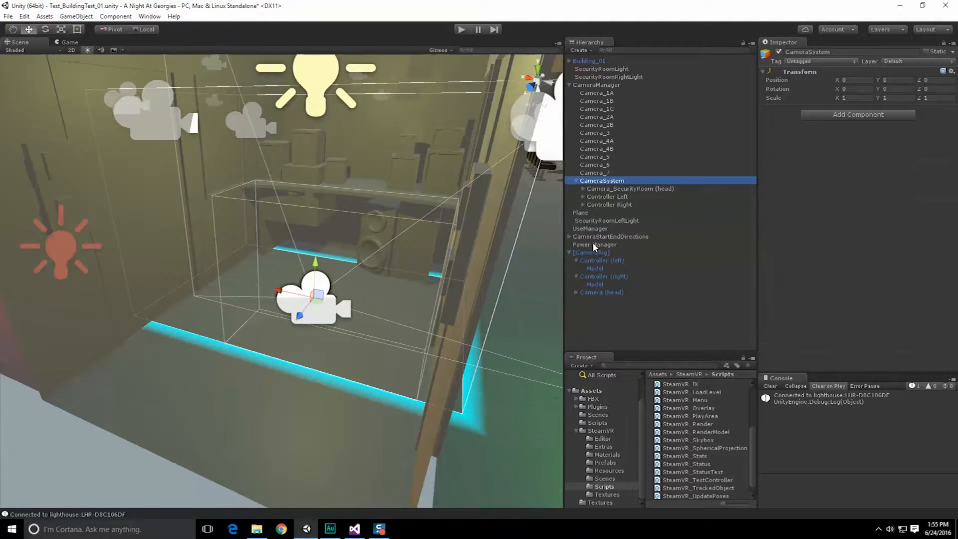
{"action": "left_click", "coordinate": [603, 260]}
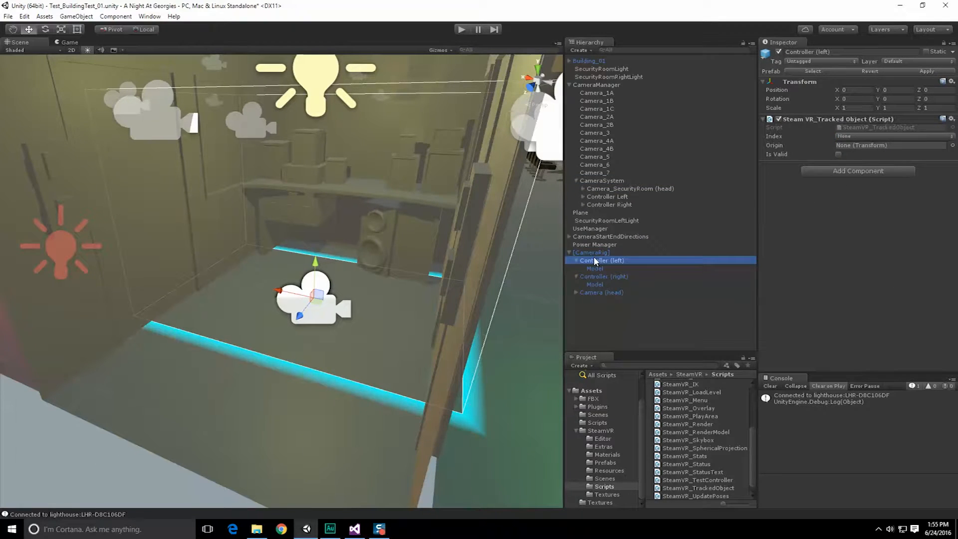
{"action": "left_click", "coordinate": [592, 252]}
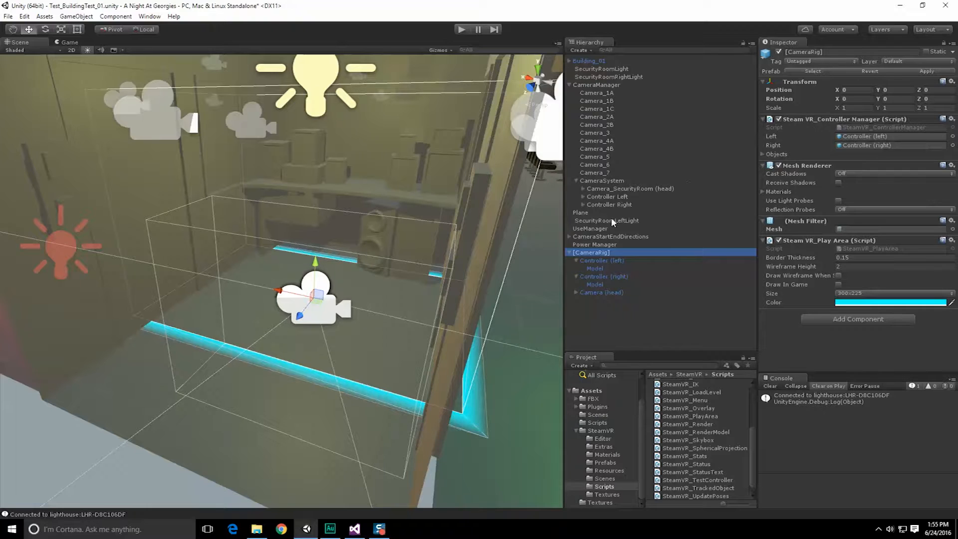
Step: Add SteamVR_ControllerManager to CameraSystem, comparing it with the CameraRig's controller manager
{"action": "left_click", "coordinate": [602, 180]}
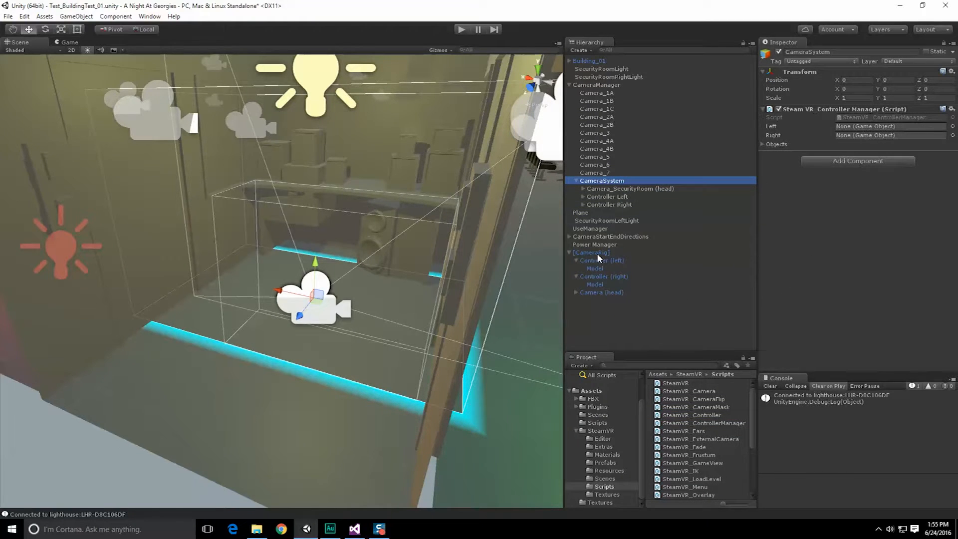
{"action": "left_click", "coordinate": [591, 252]}
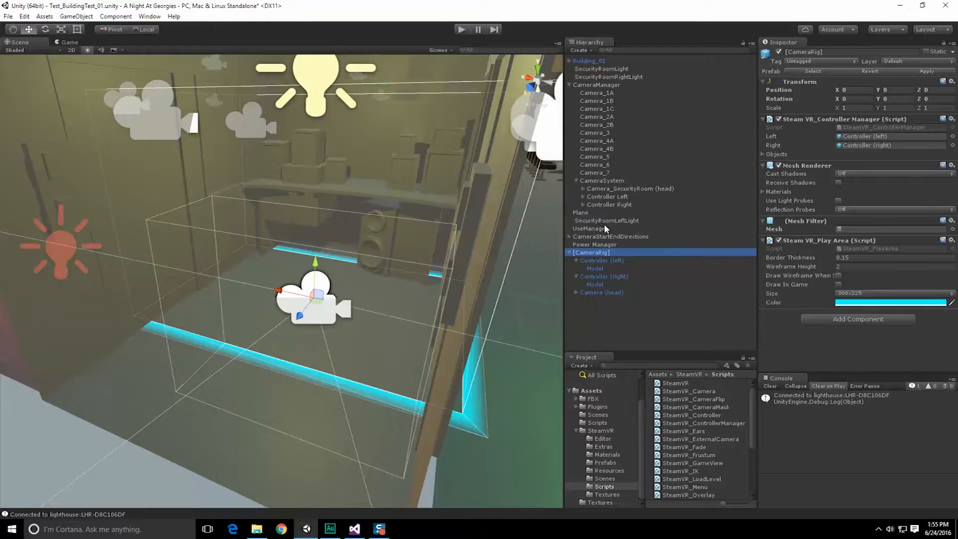
{"action": "left_click", "coordinate": [602, 180]}
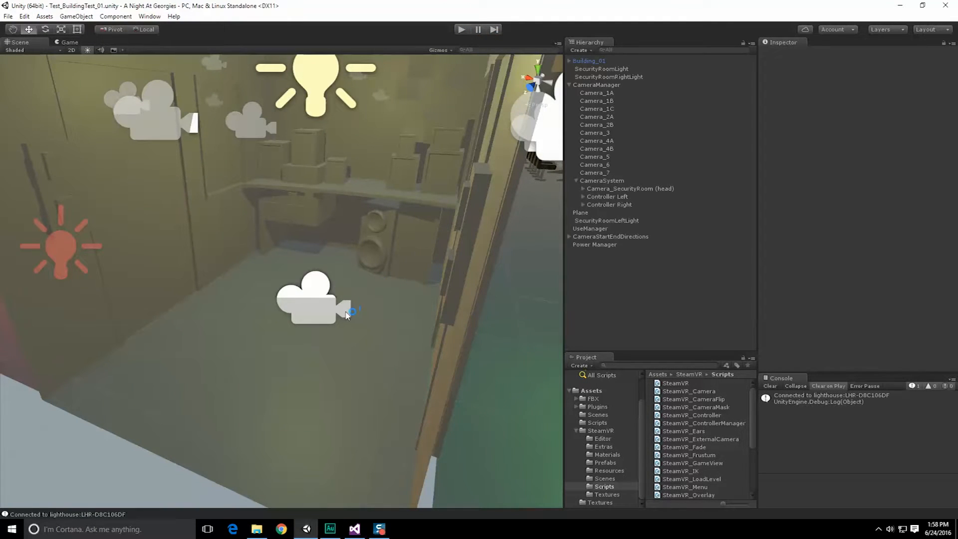
{"action": "left_click", "coordinate": [603, 181]}
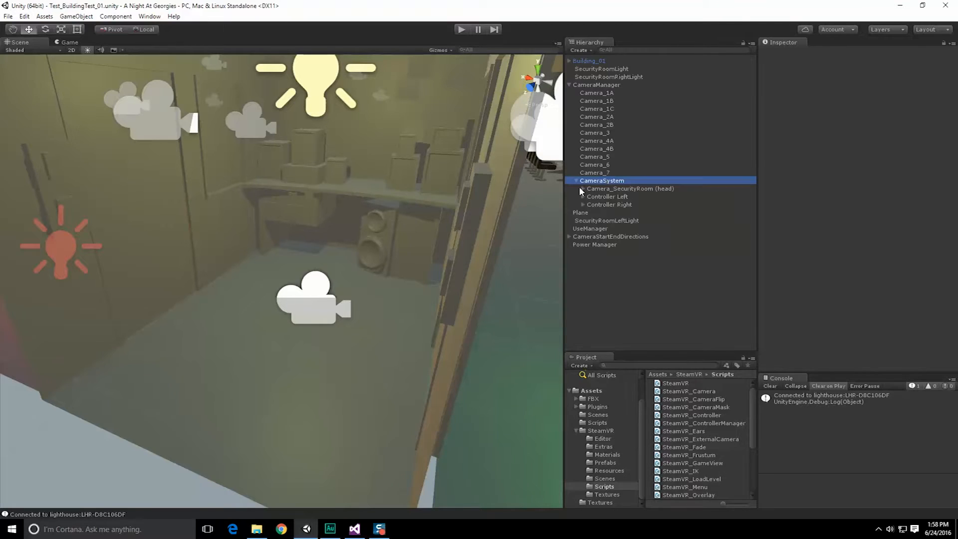
{"action": "left_click", "coordinate": [608, 196]}
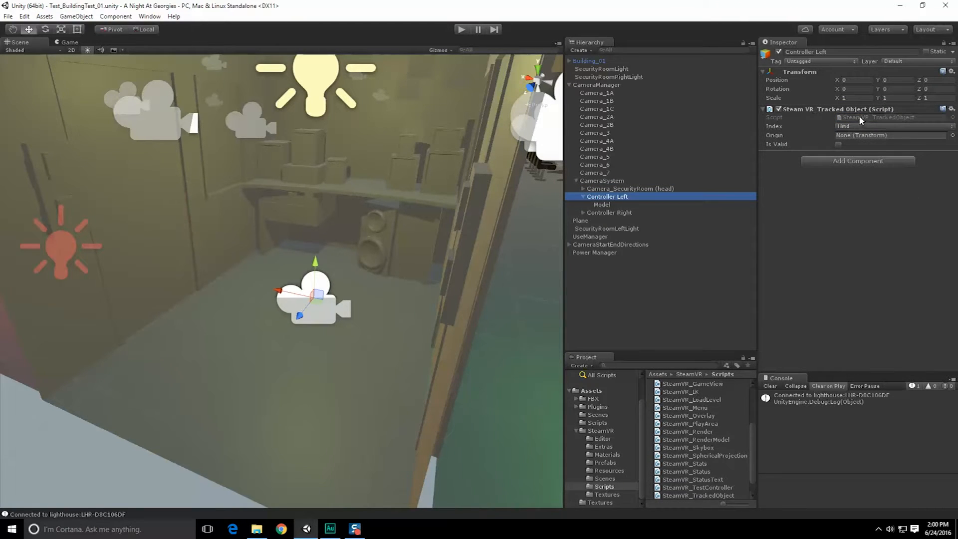
{"action": "left_click", "coordinate": [354, 530]}
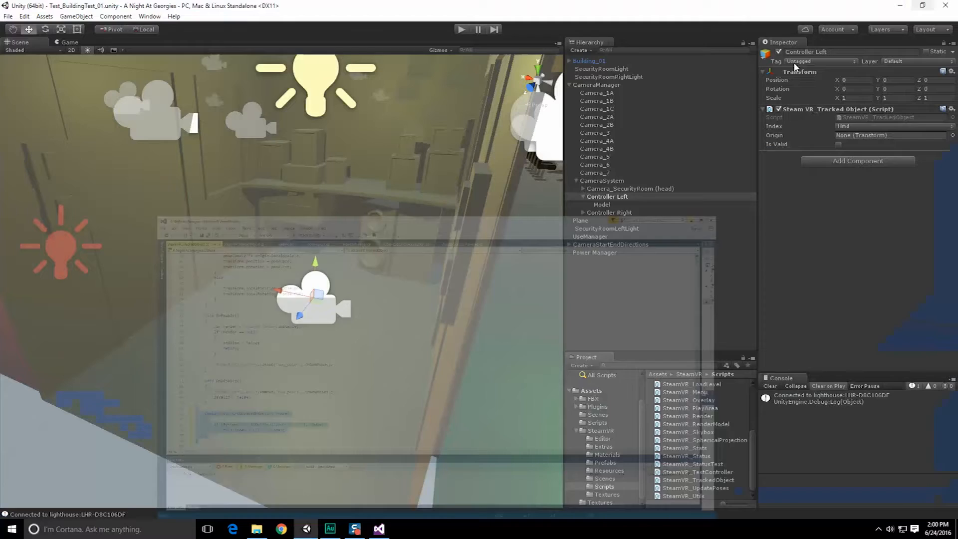
Step: Open SteamVR_ControllerManager.cs in Visual Studio and maximize the code editor
{"action": "left_click", "coordinate": [602, 181]}
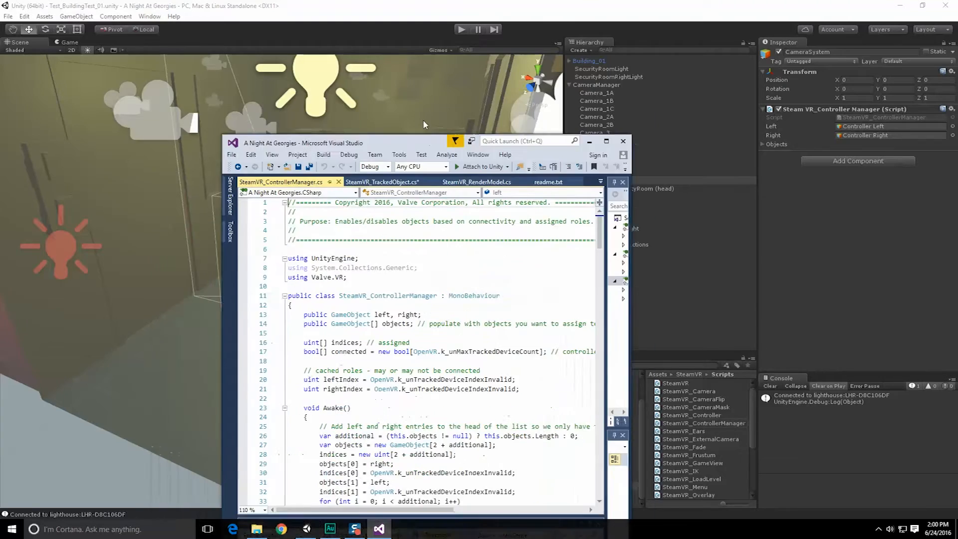
{"action": "left_click", "coordinate": [606, 141]}
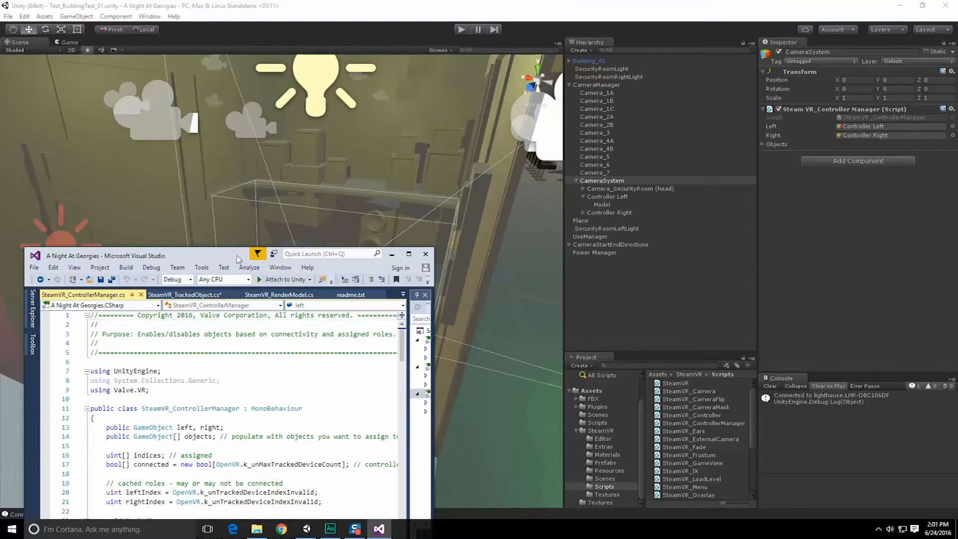
{"action": "left_click", "coordinate": [409, 254]}
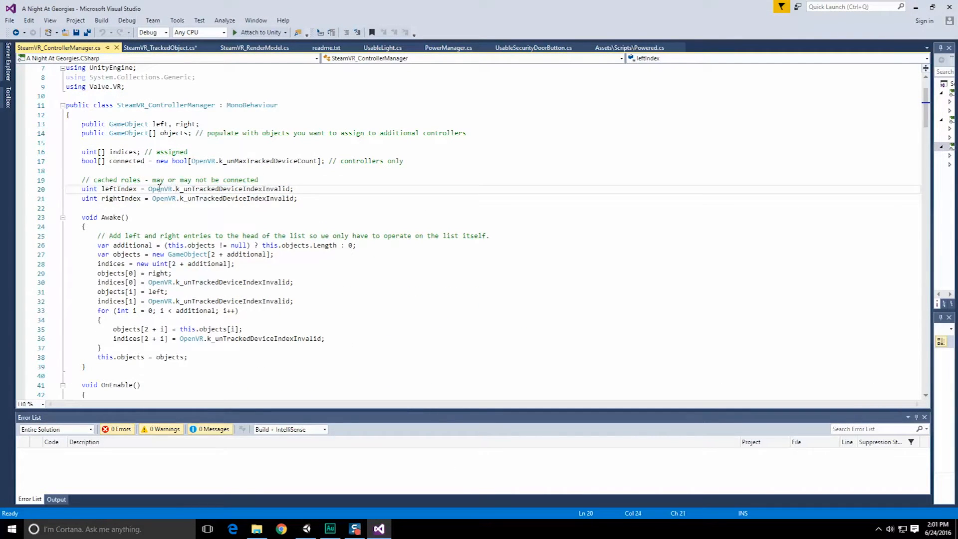
{"action": "double_click", "coordinate": [233, 188]}
{"action": "type", "text": "Refresh"}
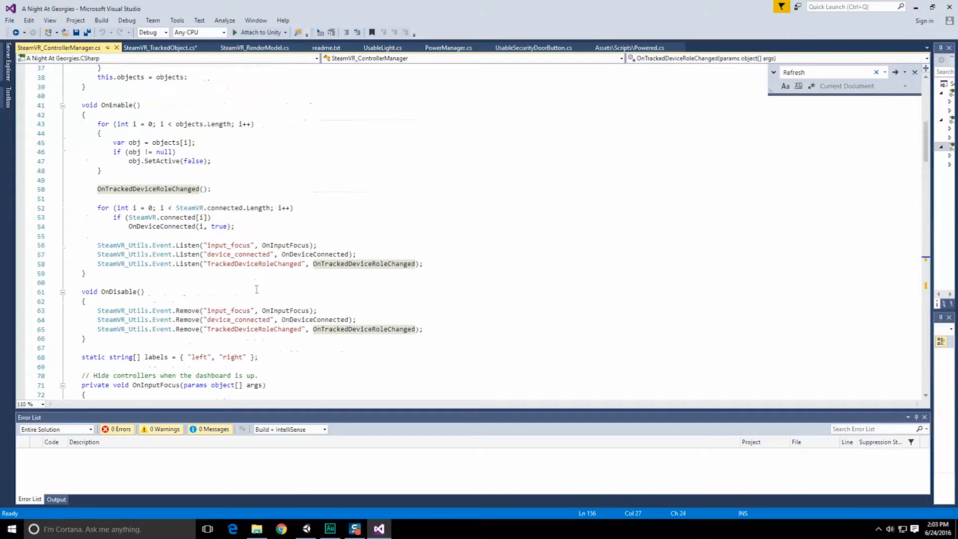
{"action": "left_click_drag", "start_coordinate": [96, 245], "coordinate": [422, 263]}
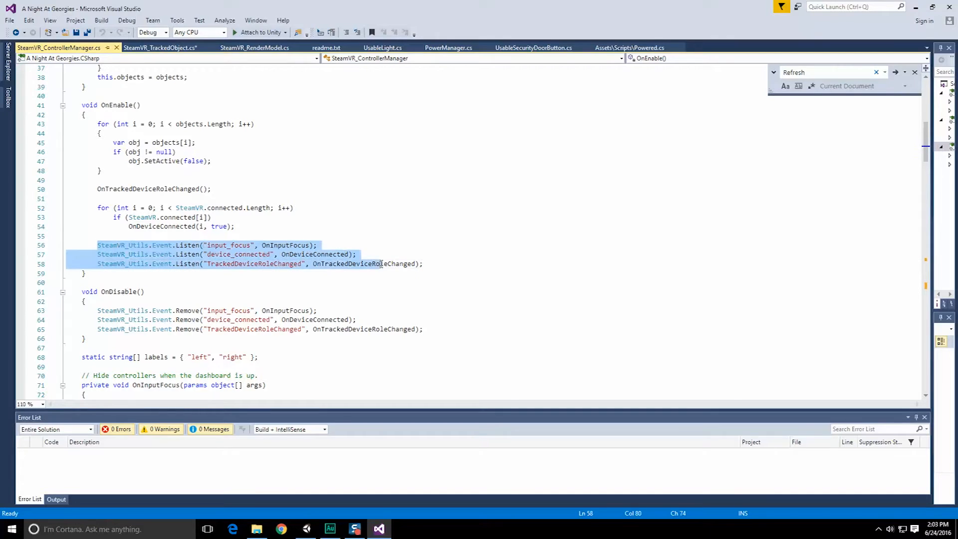
{"action": "left_click", "coordinate": [242, 263]}
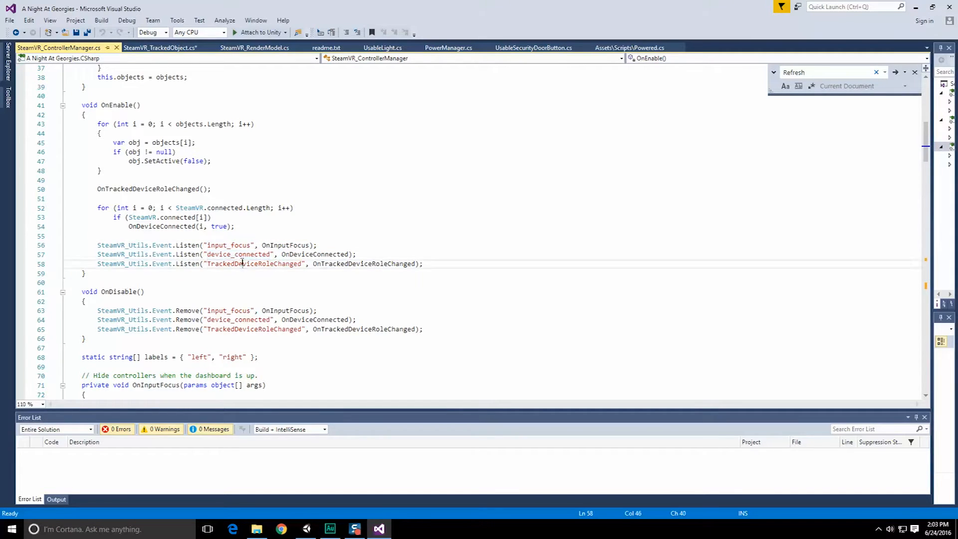
{"action": "left_click", "coordinate": [264, 245]}
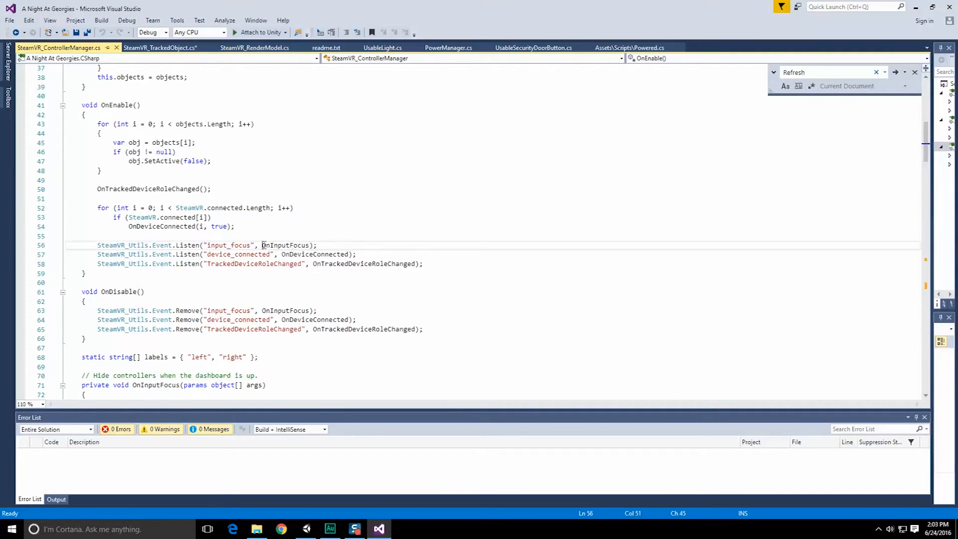
{"action": "double_click", "coordinate": [314, 254]}
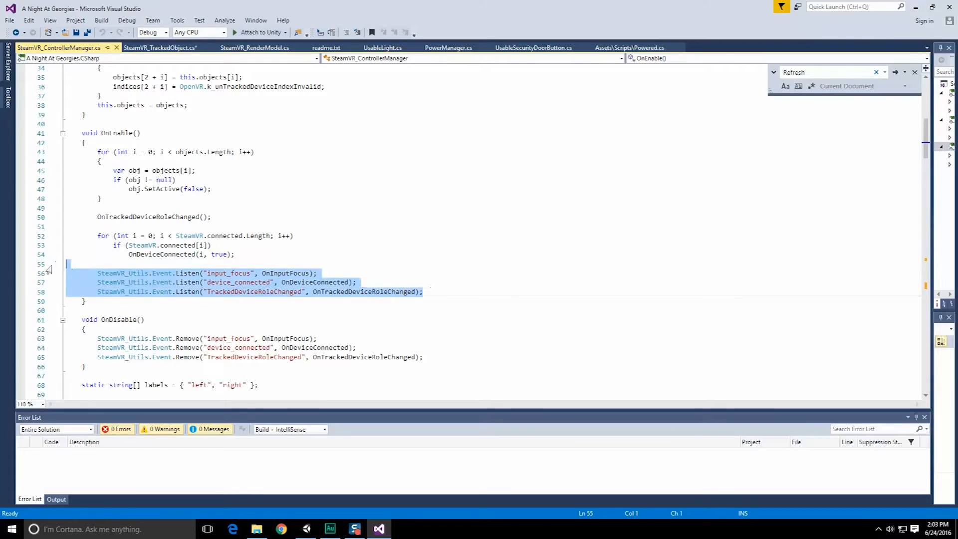
{"action": "left_click", "coordinate": [256, 273]}
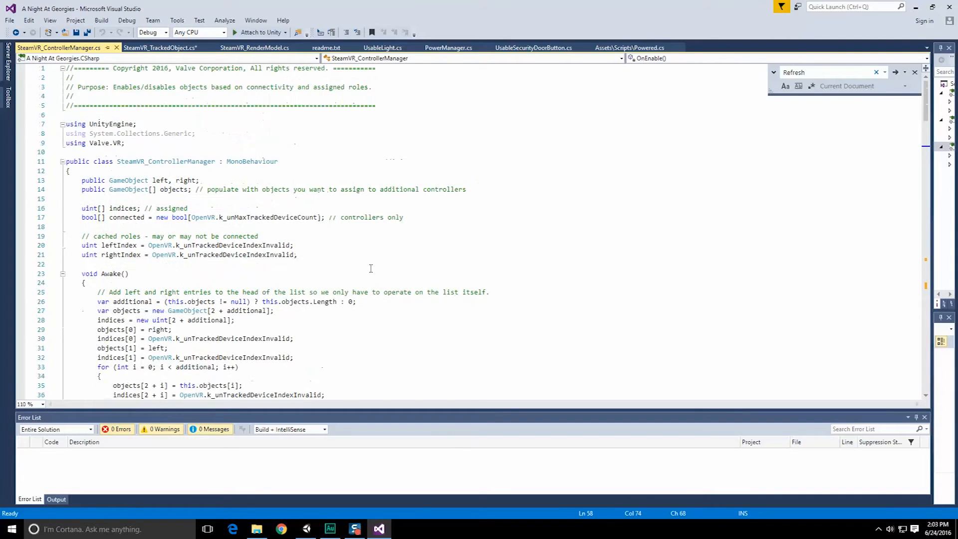
{"action": "scroll", "scroll_direction": "down", "scroll_amount": 3}
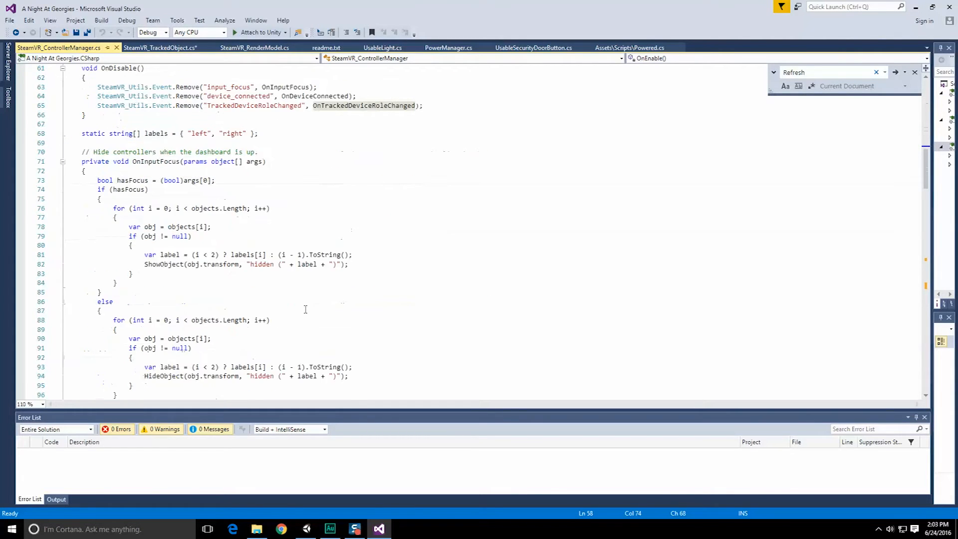
{"action": "scroll", "scroll_direction": "up", "scroll_amount": 3}
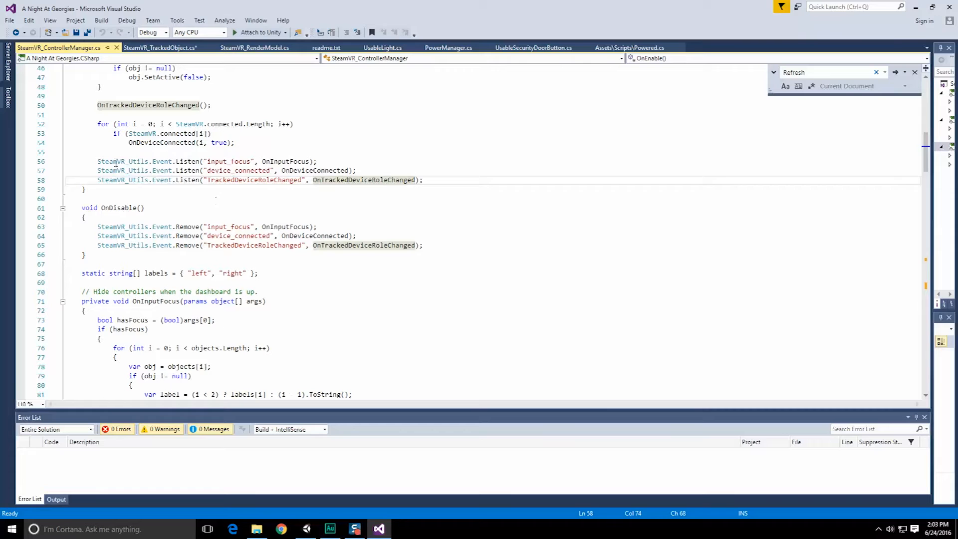
{"action": "left_click_drag", "start_coordinate": [98, 161], "coordinate": [422, 179]}
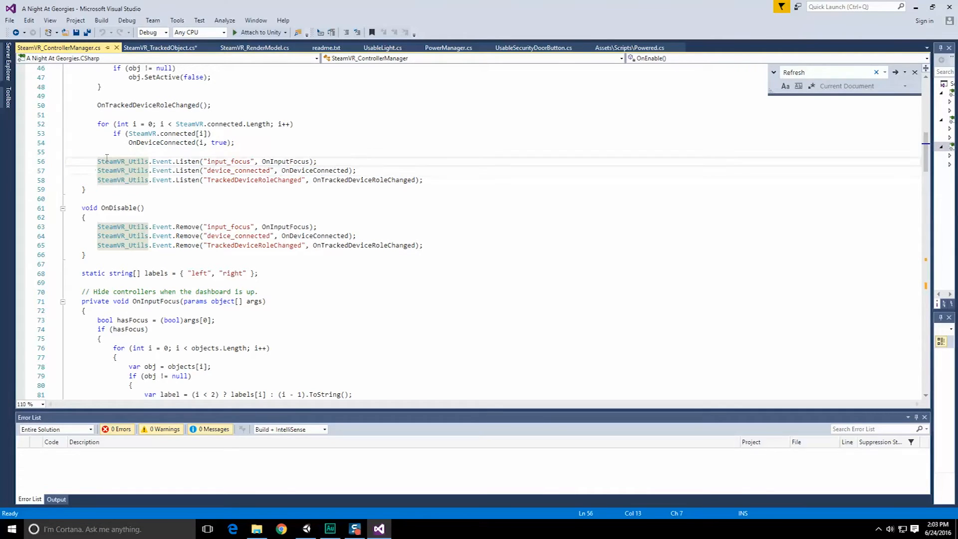
{"action": "left_click", "coordinate": [221, 161]}
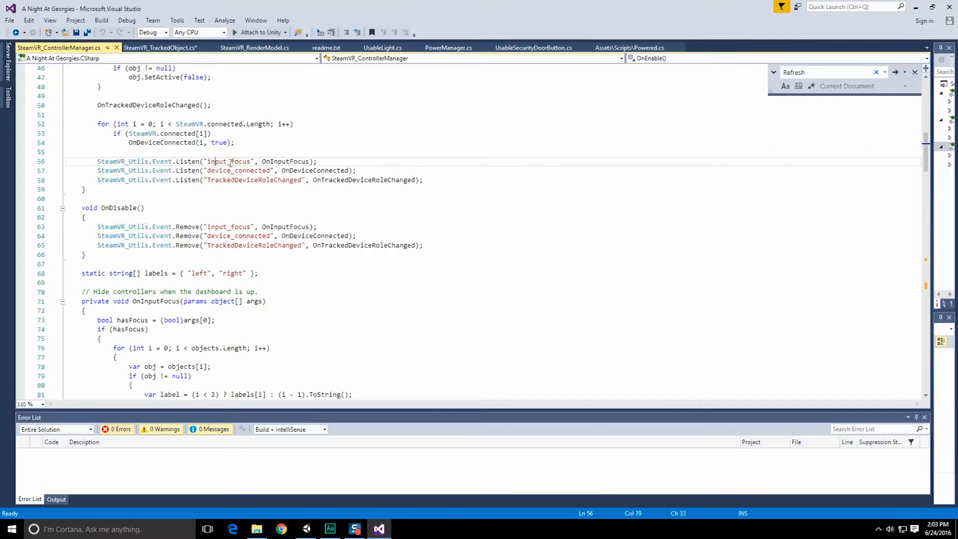
{"action": "double_click", "coordinate": [239, 170]}
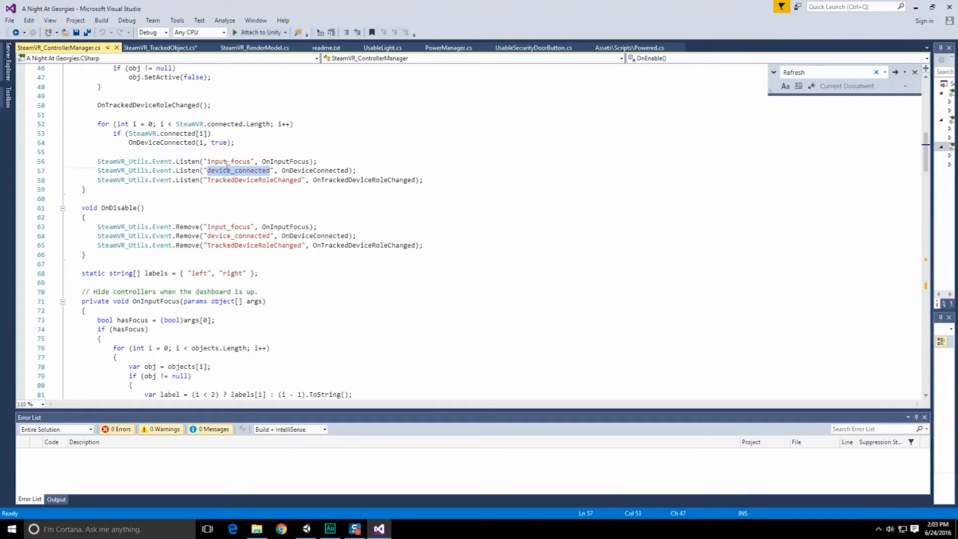
{"action": "left_click", "coordinate": [228, 161]}
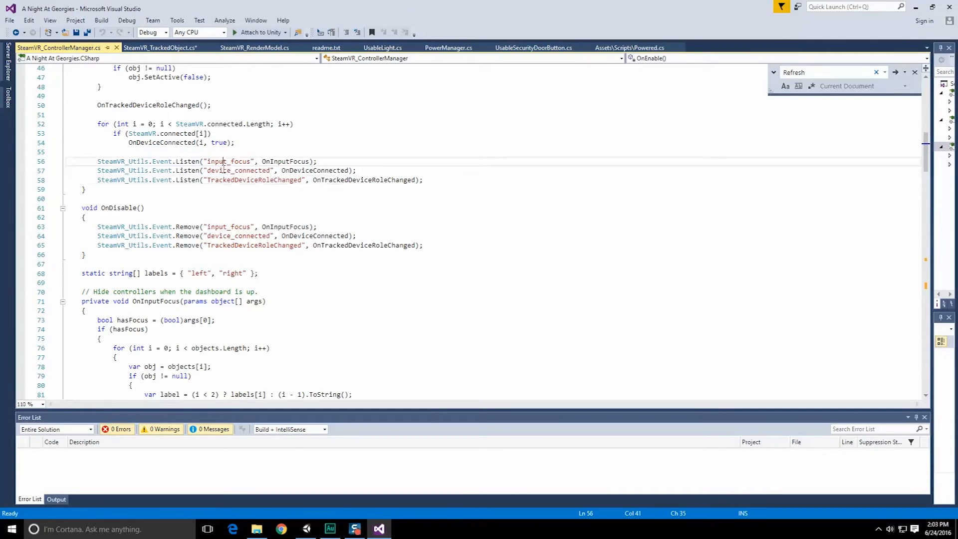
{"action": "left_click", "coordinate": [223, 181]}
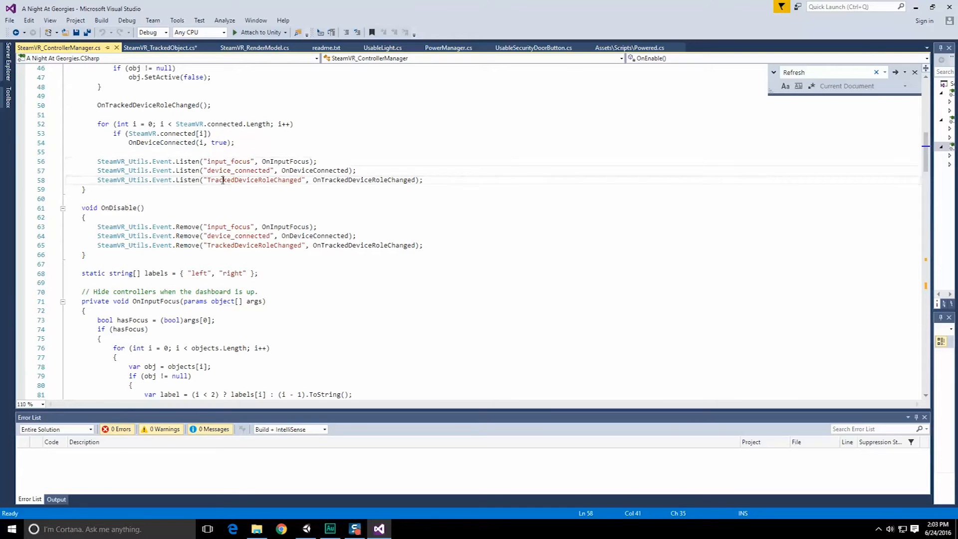